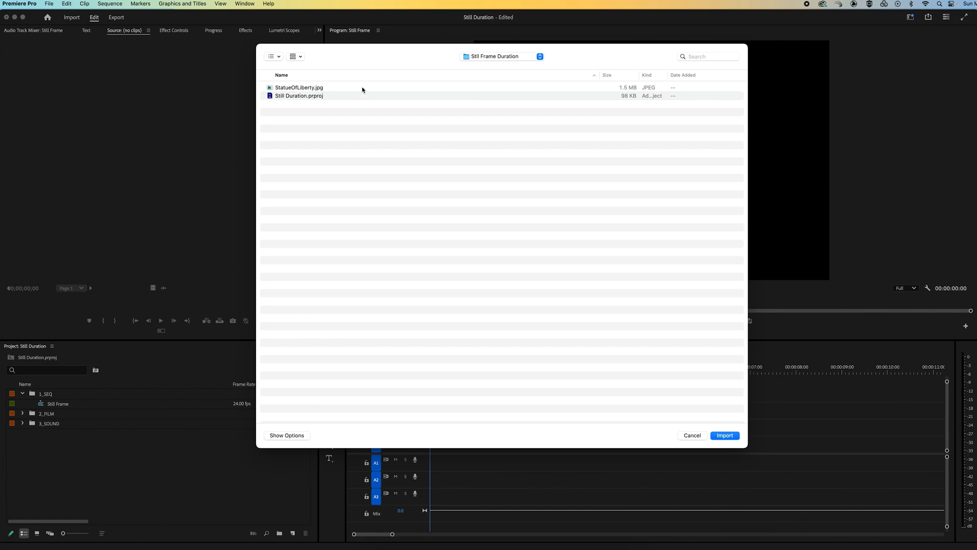
# - Import StatueOfLiberty.jpg and drag it onto track V1 at 00:00 as a 3-second clip
pyautogui.click(724, 435)
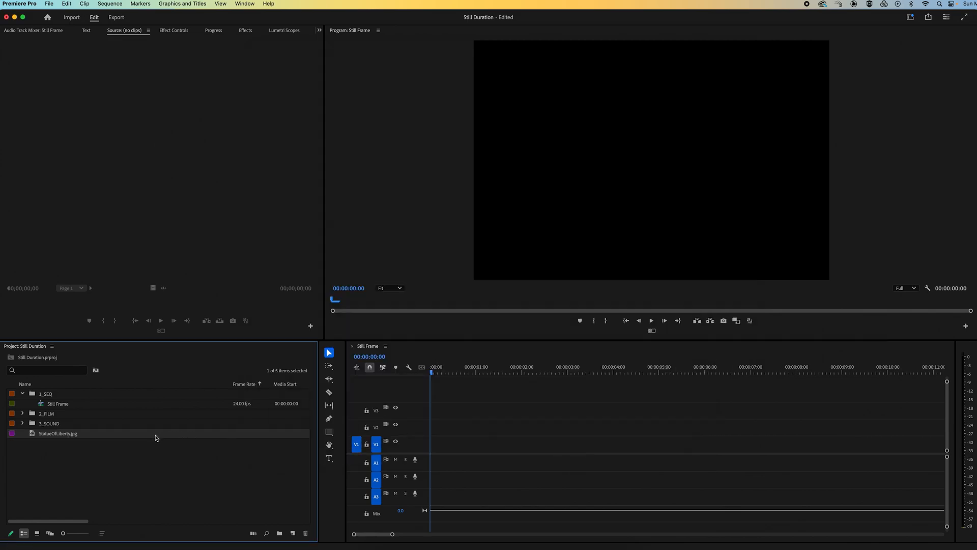
pyautogui.moveTo(57, 433); pyautogui.dragTo(498, 444)
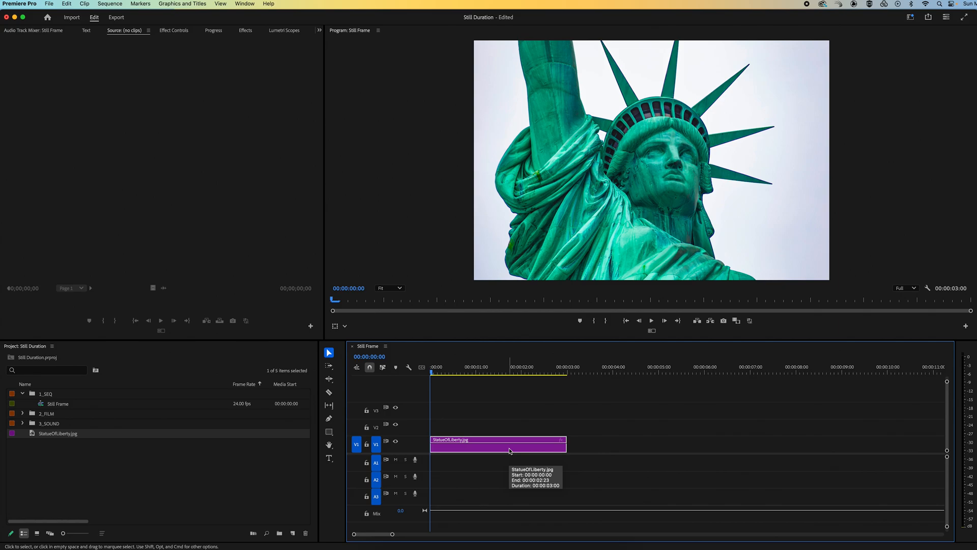
pyautogui.moveTo(511, 404)
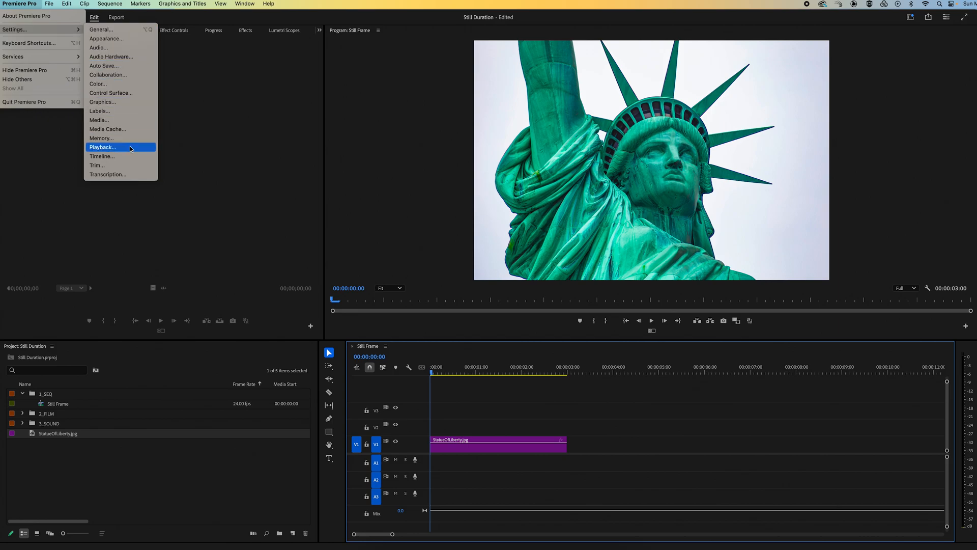
# - In Timeline preferences, set Still Image Default Duration to 10.00 Seconds
pyautogui.click(102, 147)
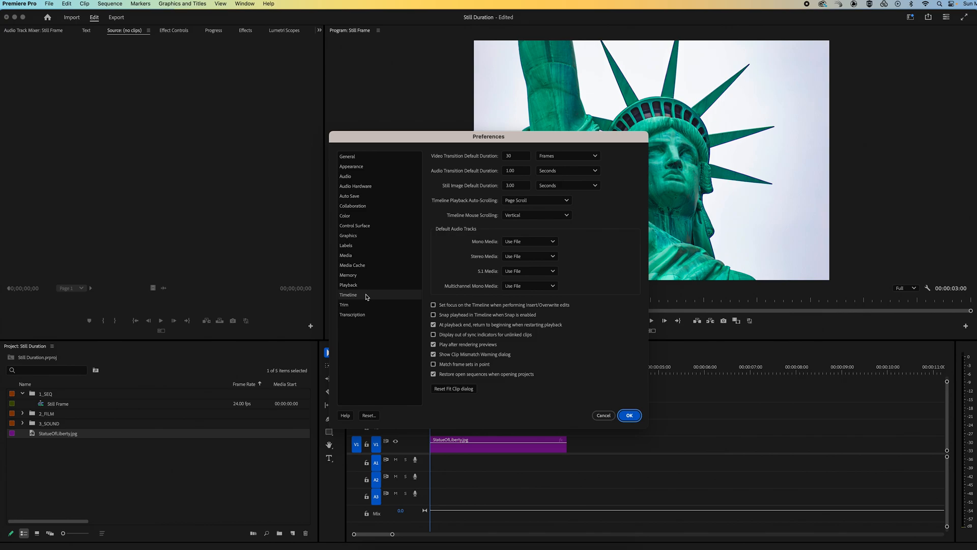
pyautogui.moveTo(452, 191)
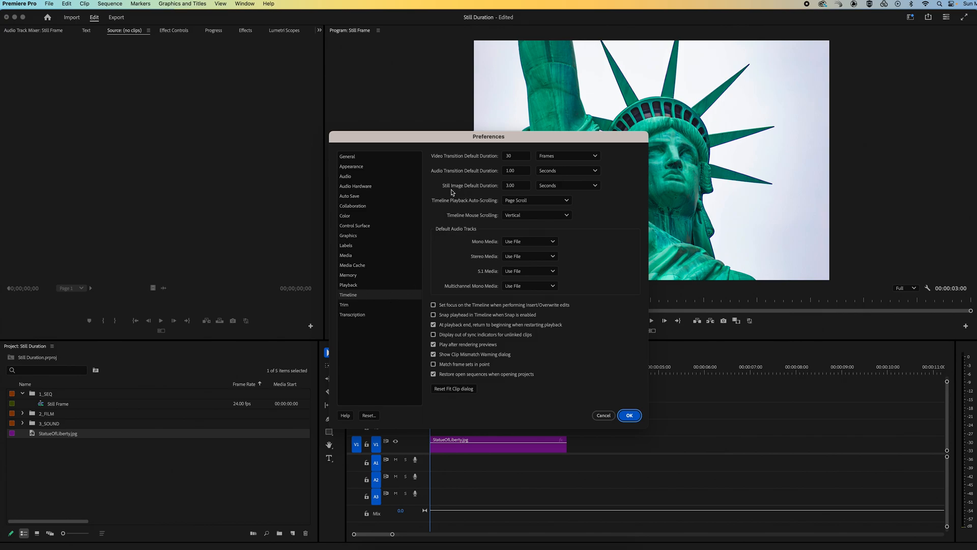
pyautogui.click(516, 185)
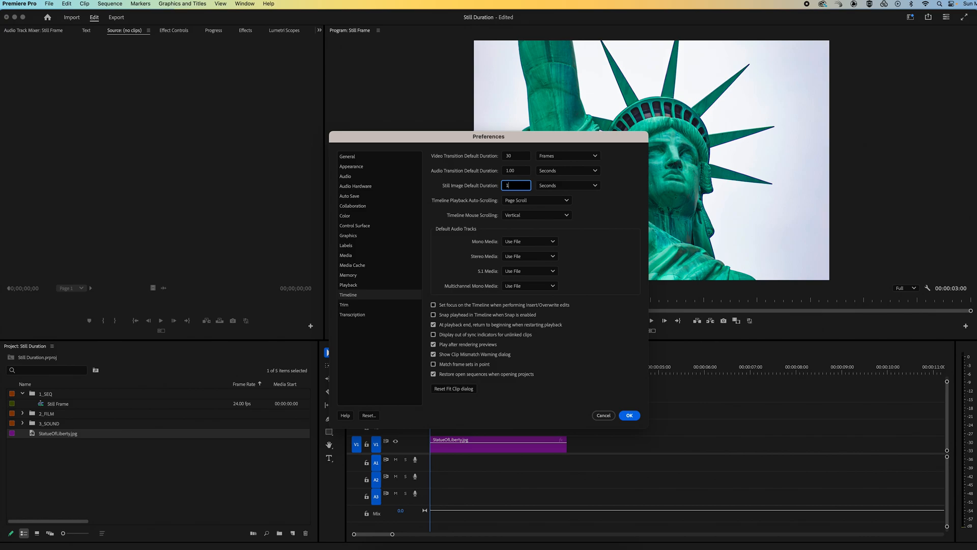
pyautogui.write('10.00')
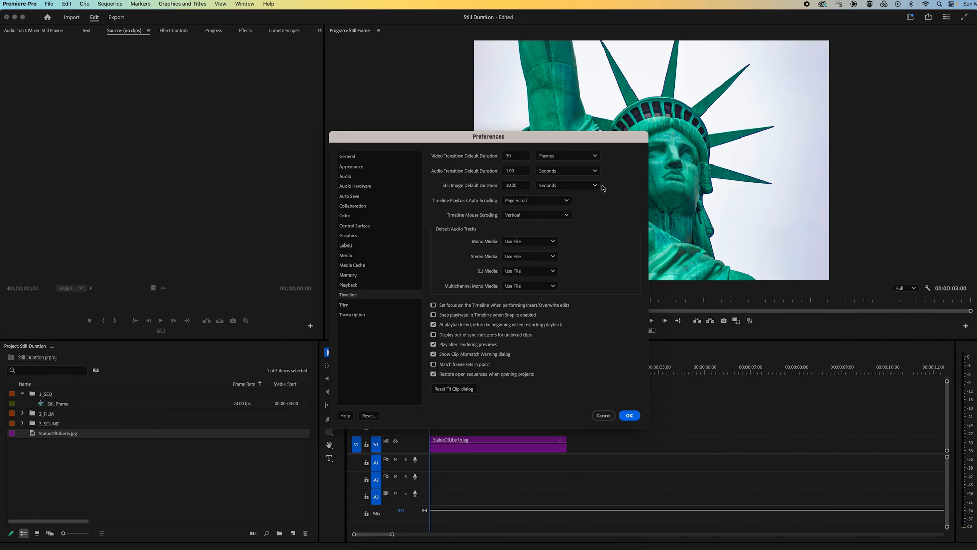
pyautogui.click(567, 185)
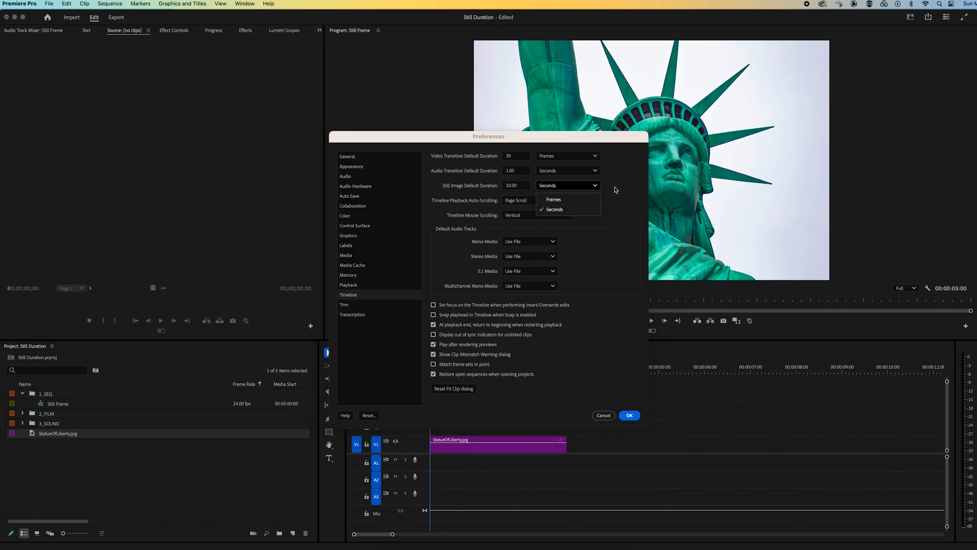
pyautogui.click(628, 415)
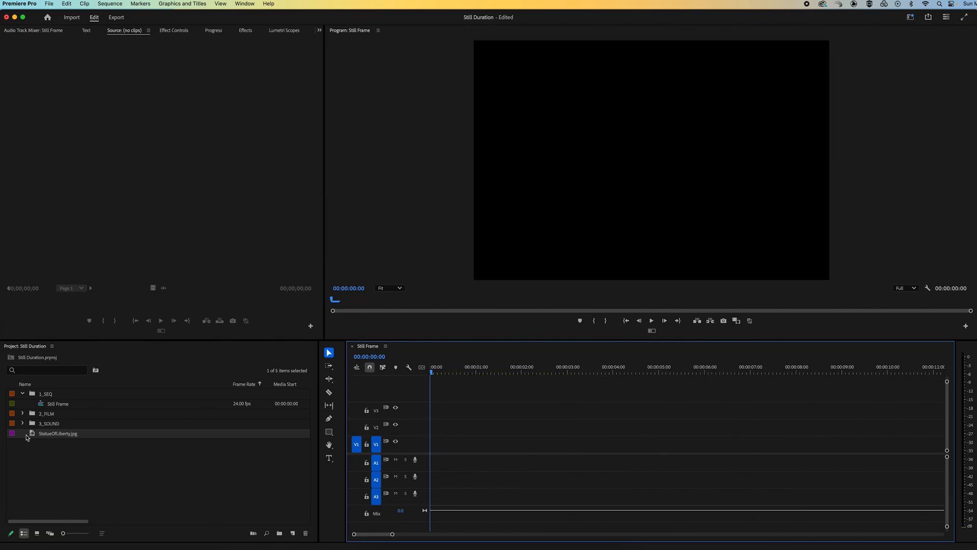
# - Re-import StatueOfLiberty.jpg into the project through File > Import
pyautogui.click(72, 17)
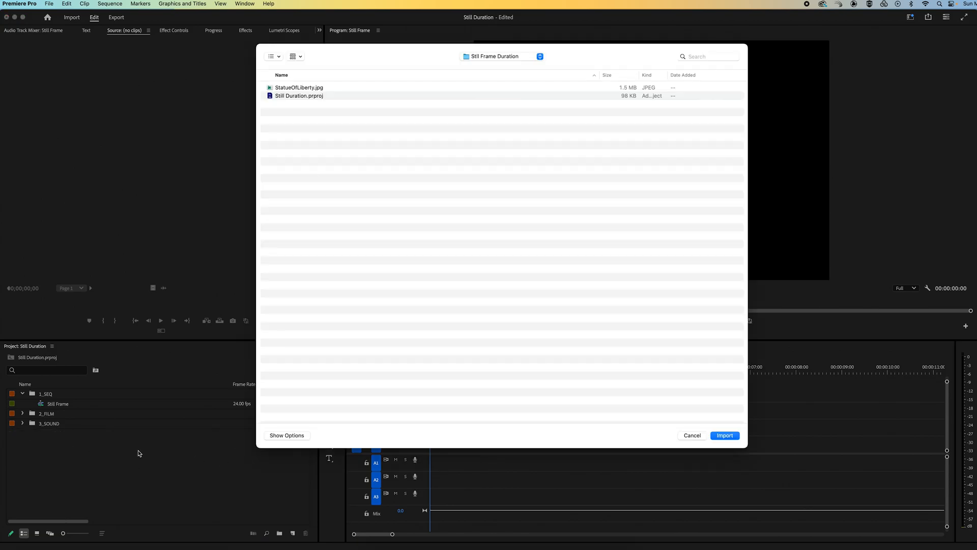
pyautogui.click(299, 87)
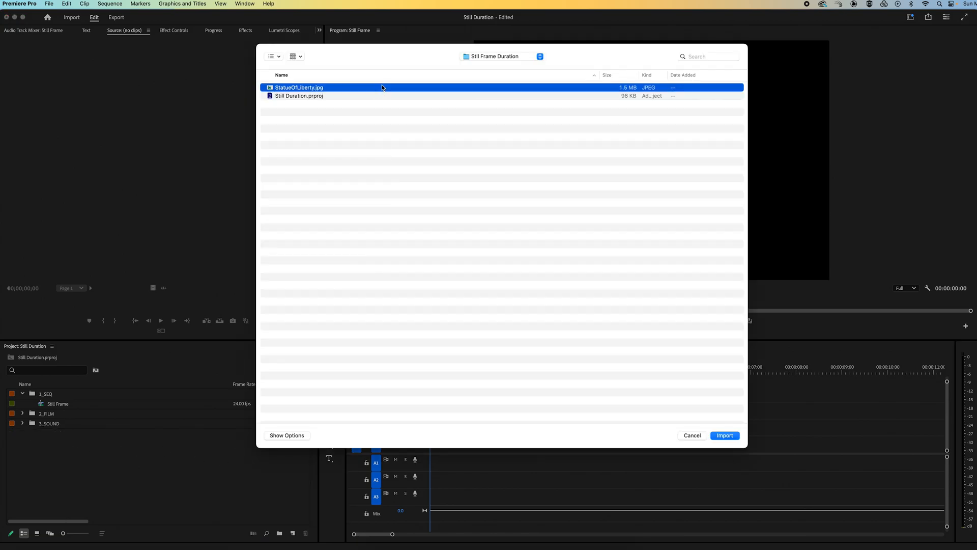
pyautogui.click(724, 435)
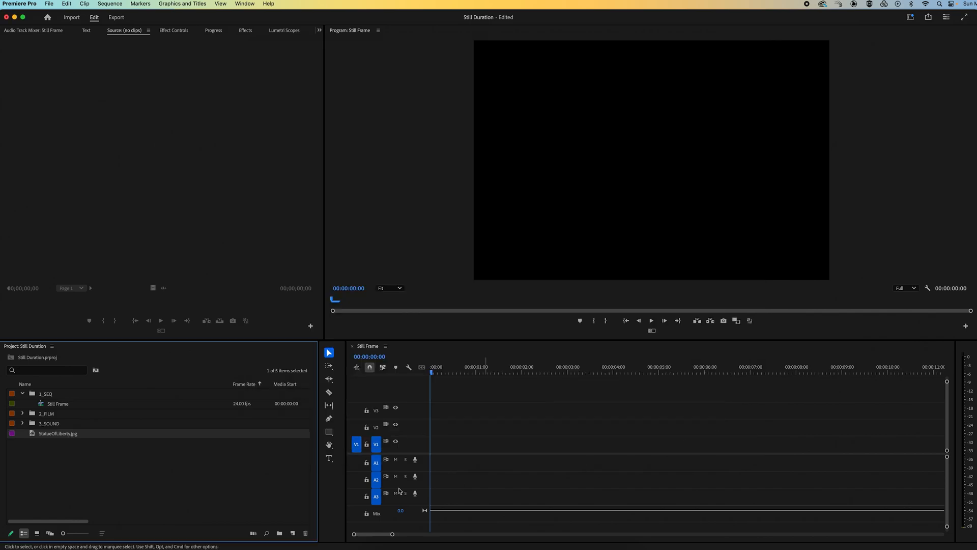